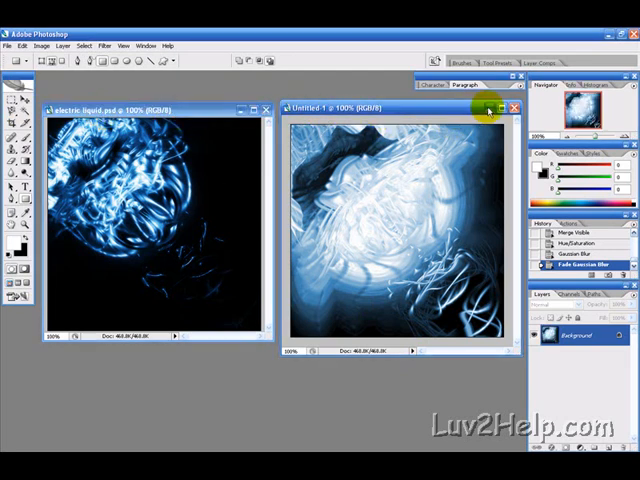
Create a new 400 × 400 px document filled with the black background colour.
left_click(12, 46)
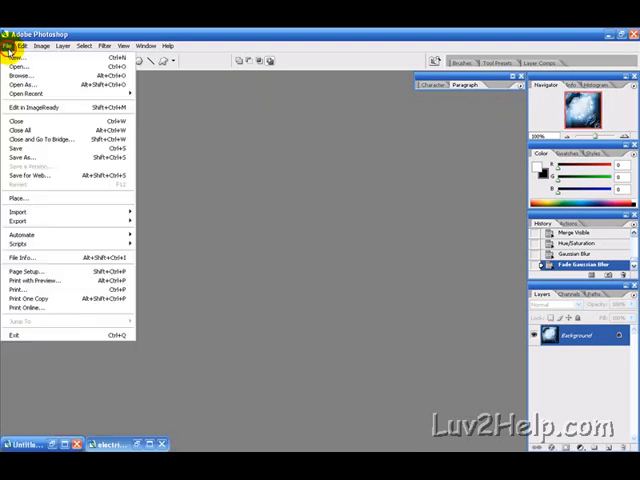
left_click(16, 66)
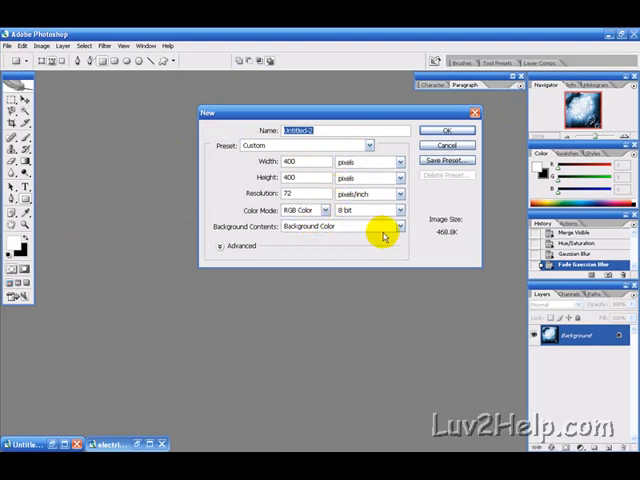
left_click(447, 130)
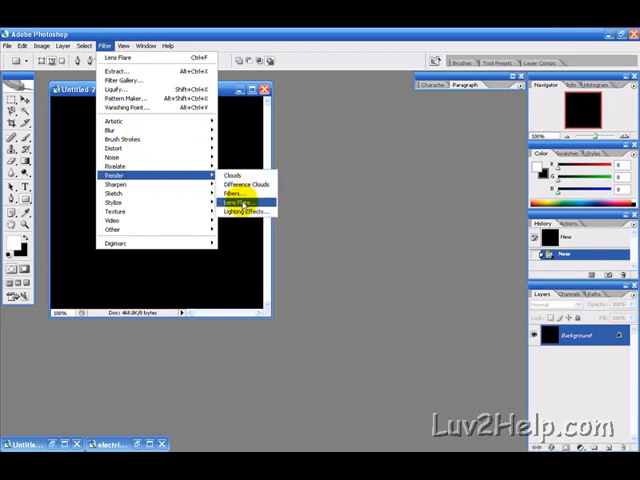
Render a 100% brightness lens flare with 50-300mm Zoom on the black canvas.
left_click(230, 203)
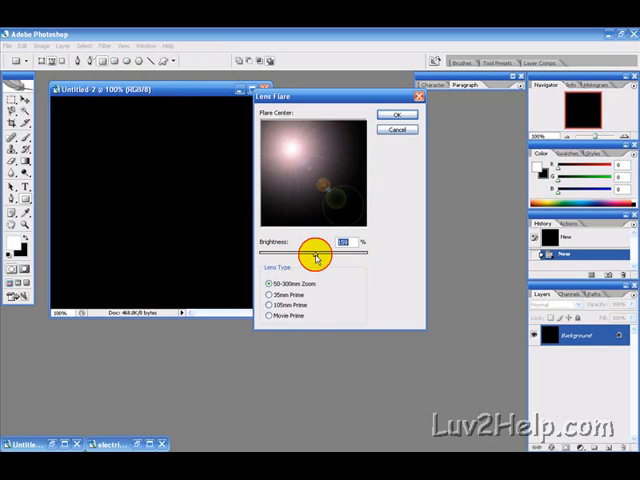
left_click_drag(323, 253, 302, 253)
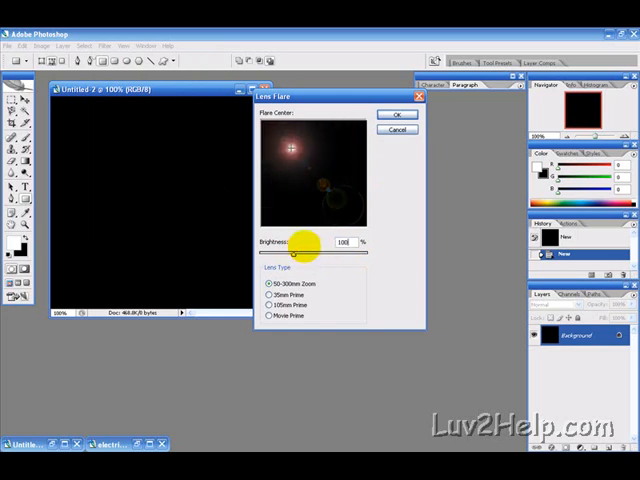
left_click(398, 113)
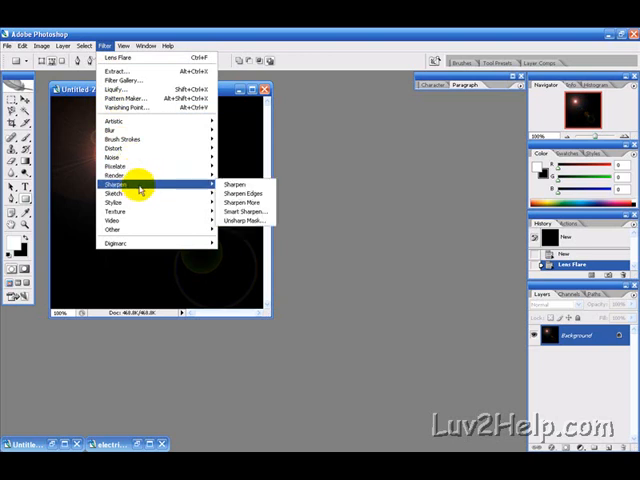
mouse_move(113, 194)
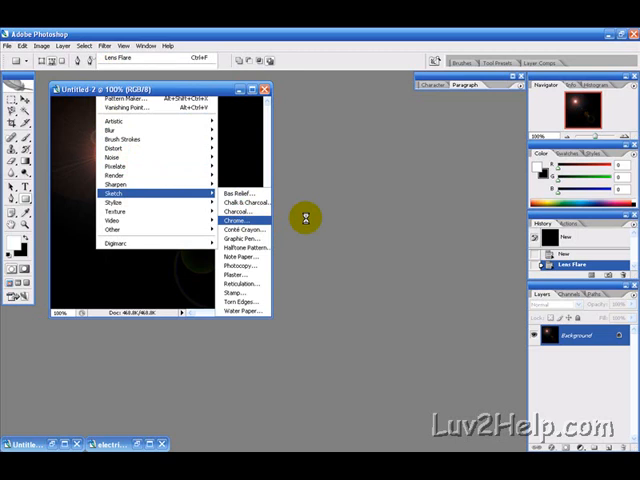
Apply the Chrome sketch filter to turn the flare silvery and metallic.
left_click(230, 218)
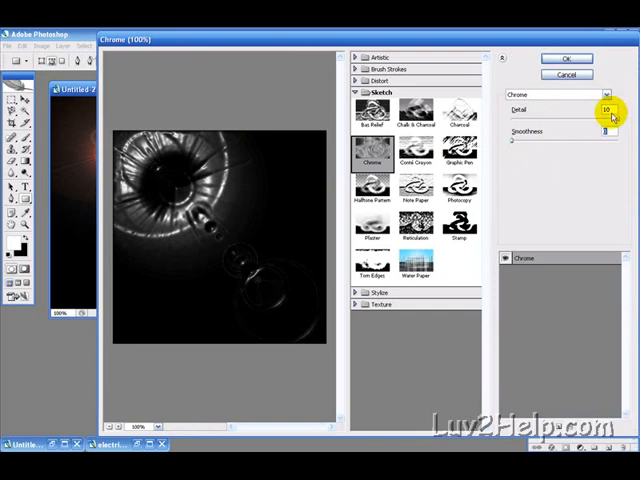
left_click(565, 58)
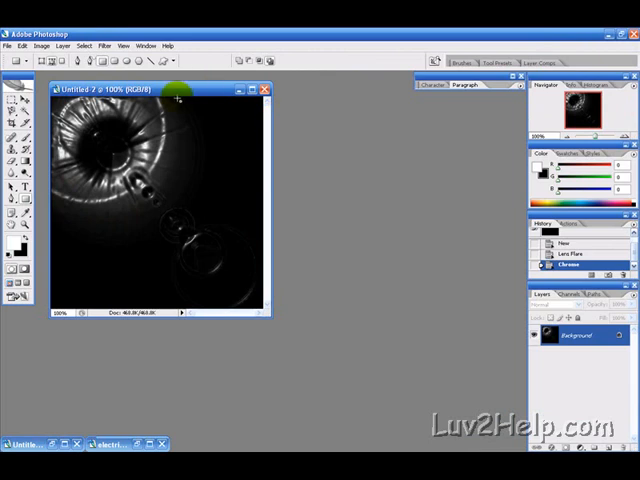
mouse_move(302, 147)
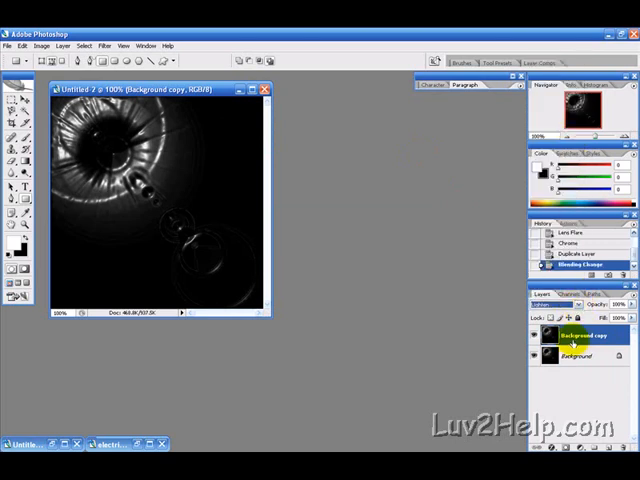
mouse_move(417, 278)
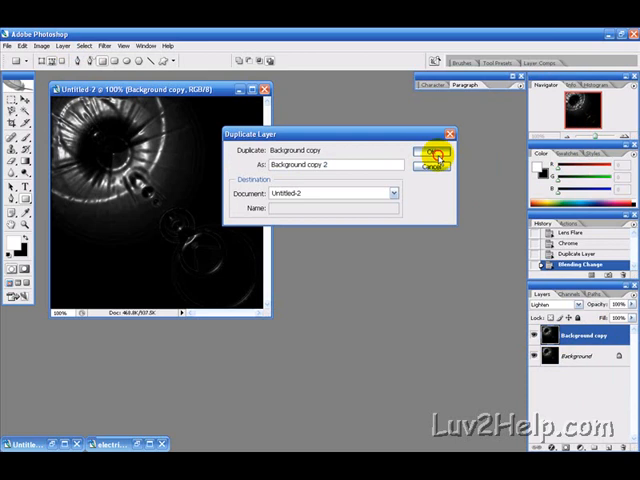
Duplicate the chrome layer through Background copy 5, each set to Lighten blending.
left_click(430, 153)
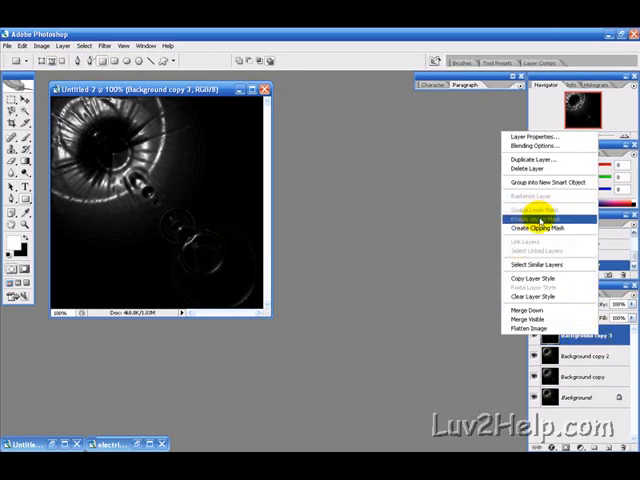
left_click(552, 195)
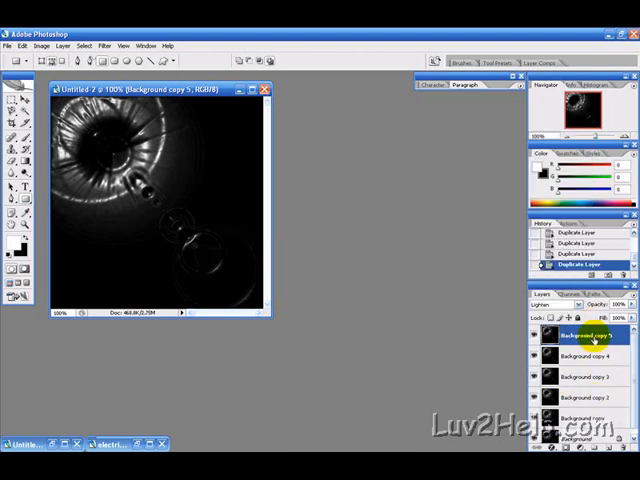
right_click(588, 337)
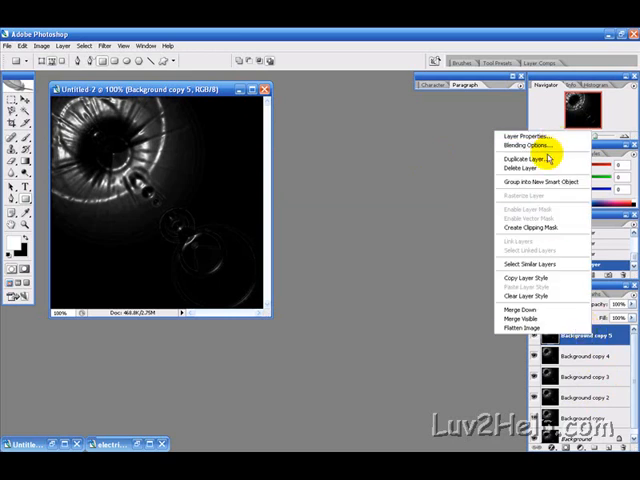
left_click(528, 160)
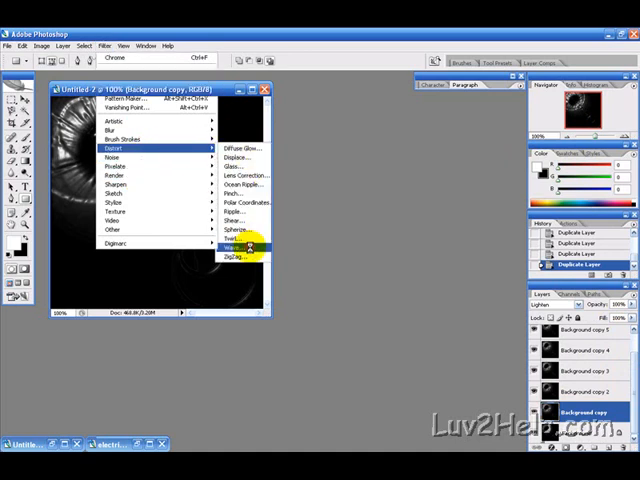
Apply a randomized Wave distortion to Background copy 4, then select Background copy 5.
left_click(225, 243)
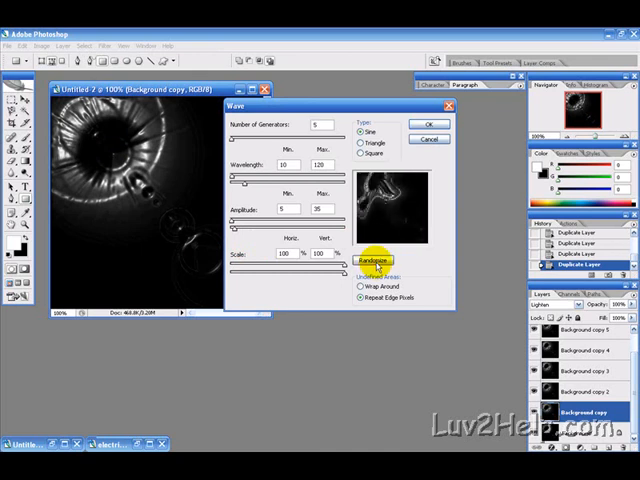
left_click(429, 124)
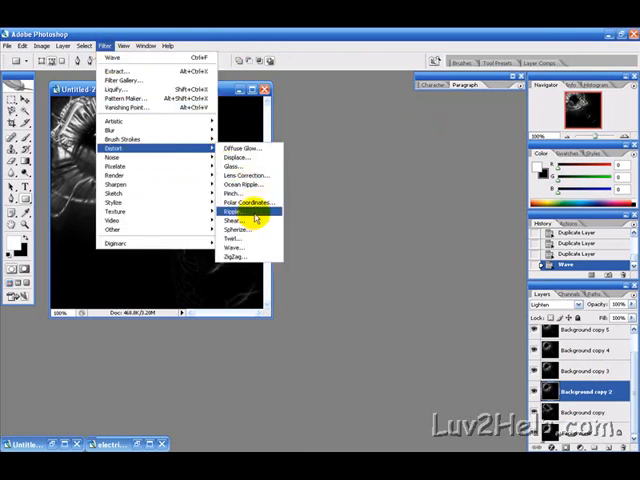
left_click(234, 211)
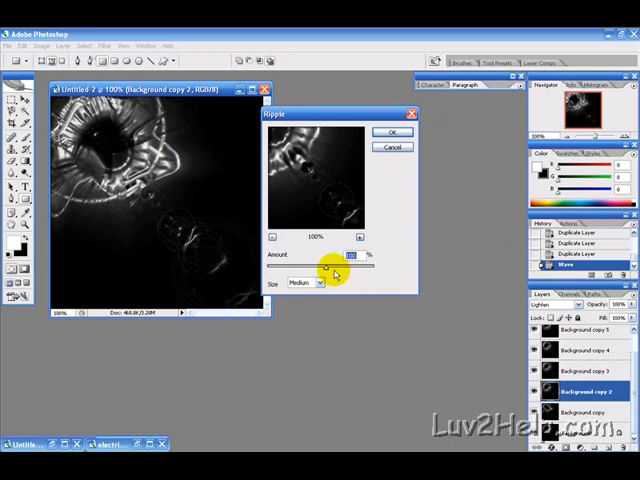
left_click(394, 132)
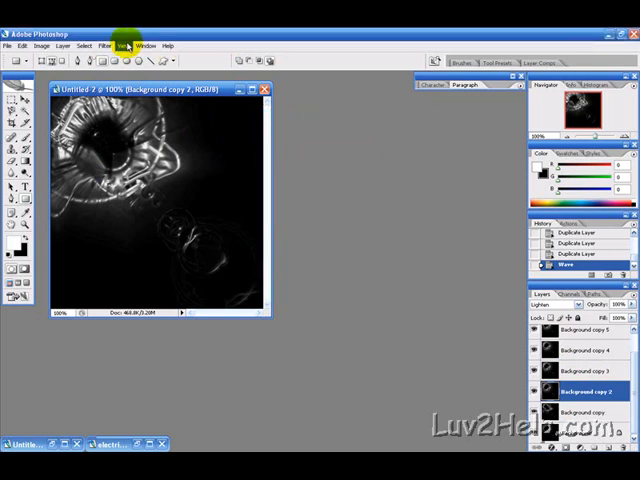
left_click(100, 46)
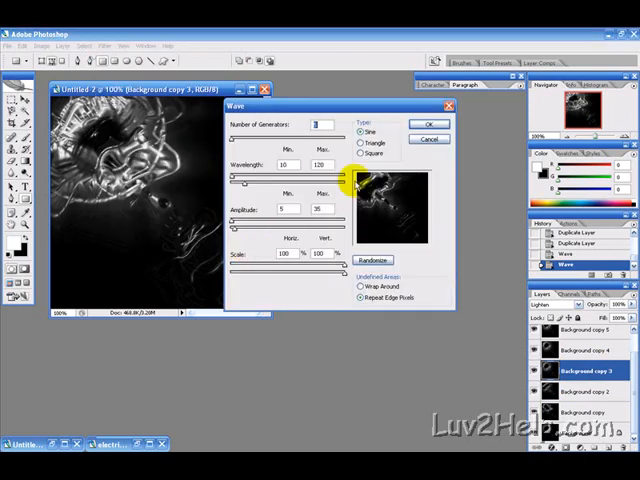
left_click(429, 123)
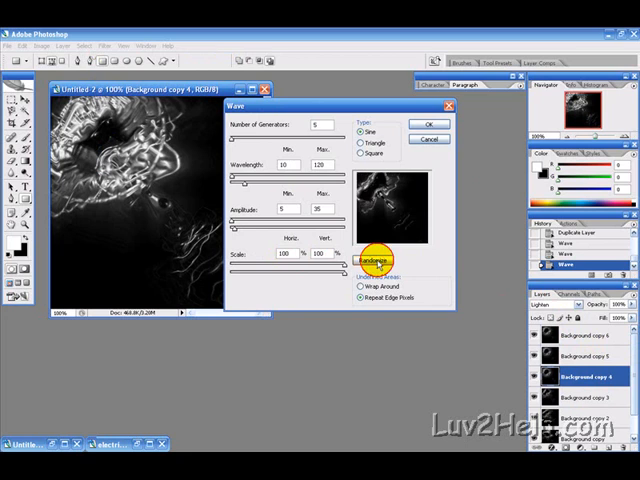
left_click(428, 124)
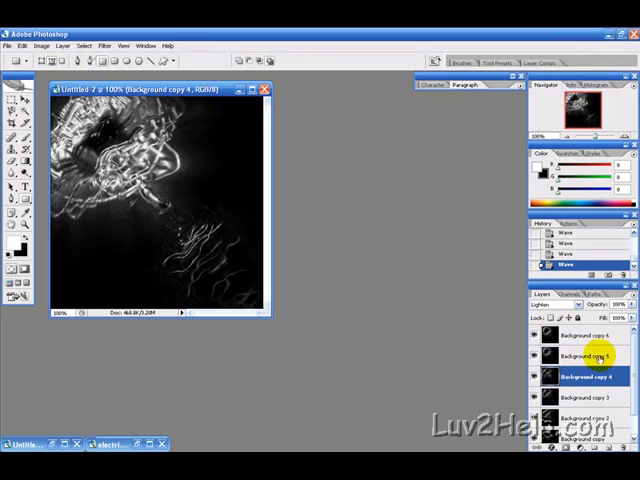
left_click(575, 358)
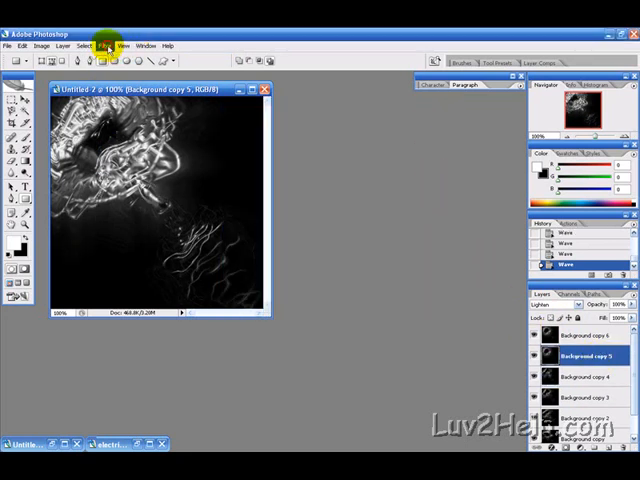
Twirl Background copy 5 at angle -150 and Background copy 6 at 150.
left_click(98, 46)
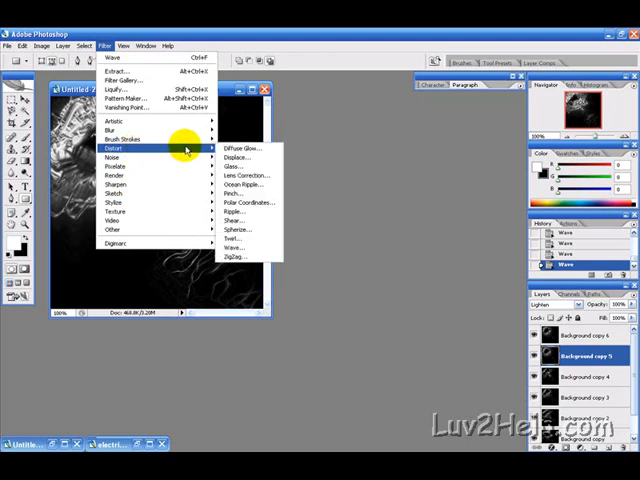
left_click(228, 239)
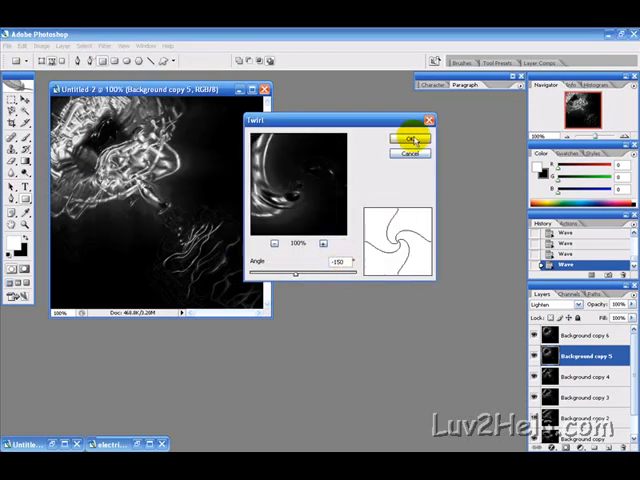
left_click(408, 134)
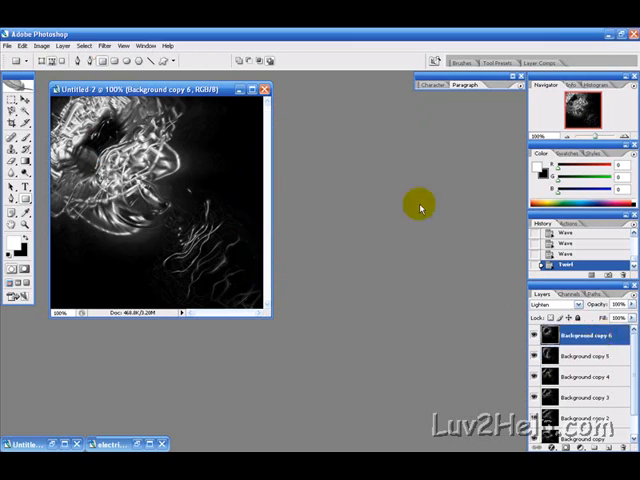
left_click(104, 46)
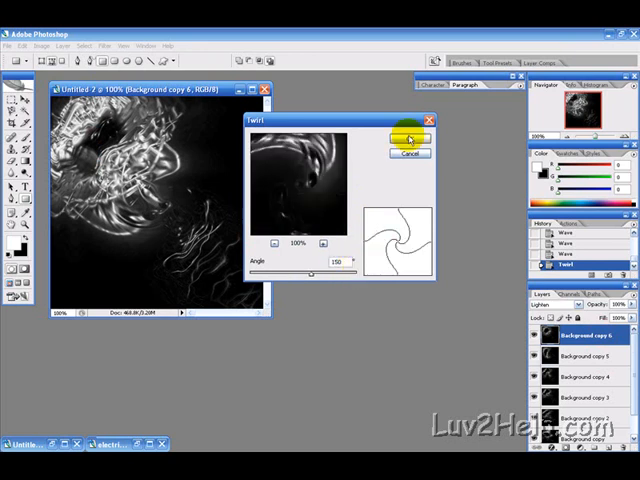
left_click(408, 137)
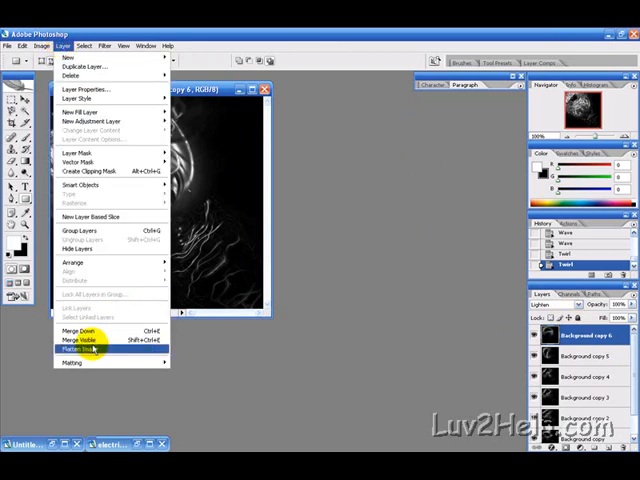
mouse_move(85, 339)
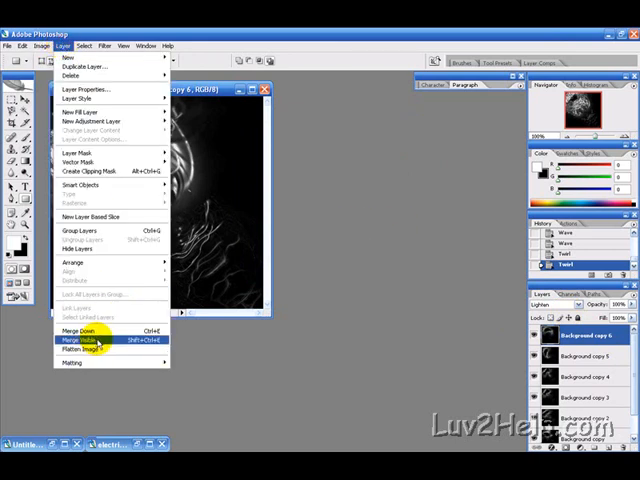
Merge Visible to flatten all chrome swirl layers into one Background layer.
left_click(78, 339)
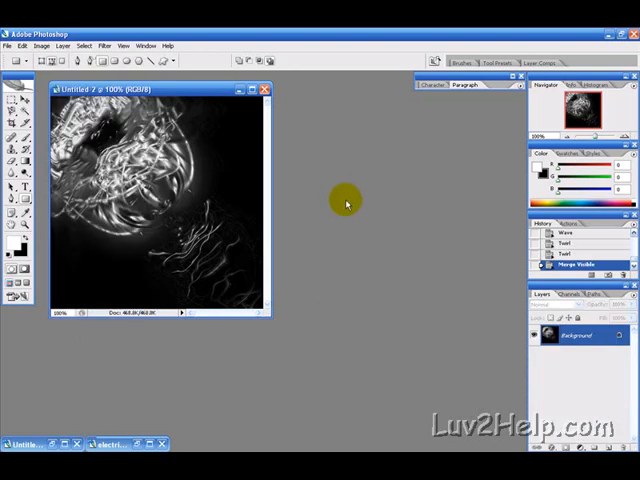
mouse_move(350, 237)
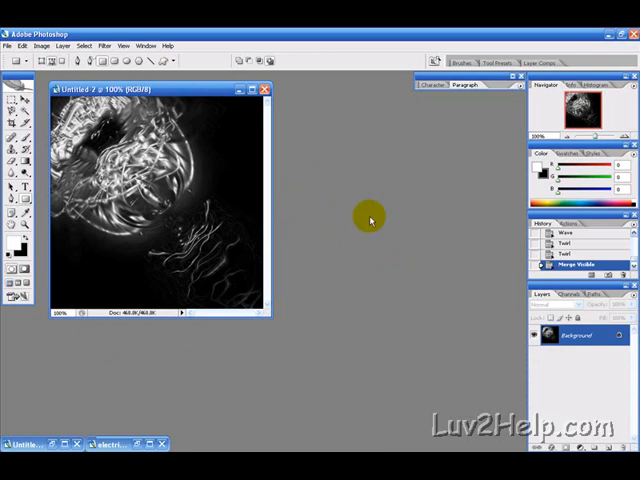
Colorize the merged swirl with Hue/Saturation using a blue hue and saturation 46.
left_click(40, 46)
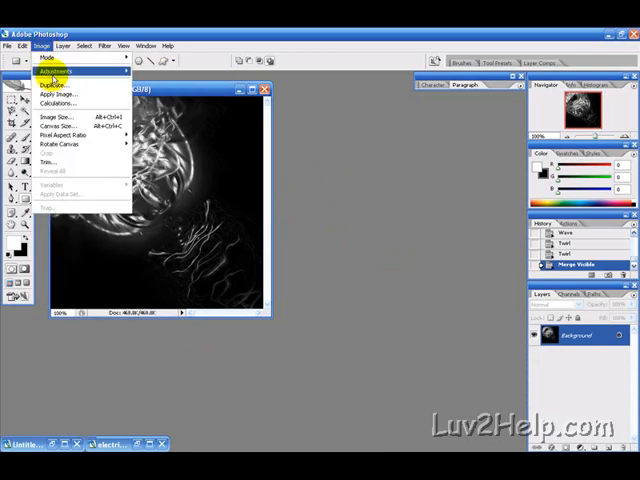
left_click(62, 63)
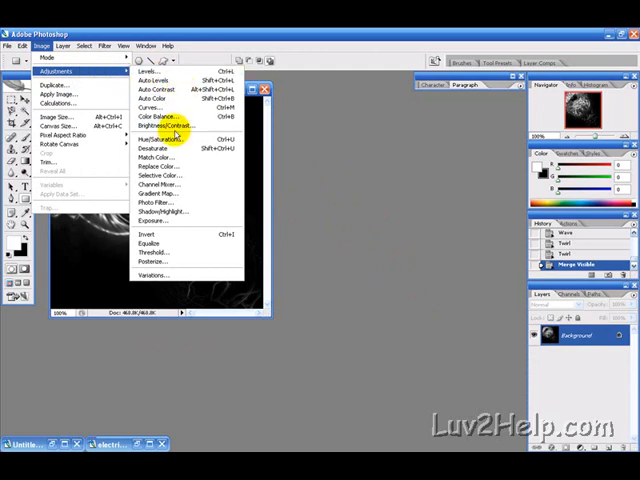
left_click(157, 146)
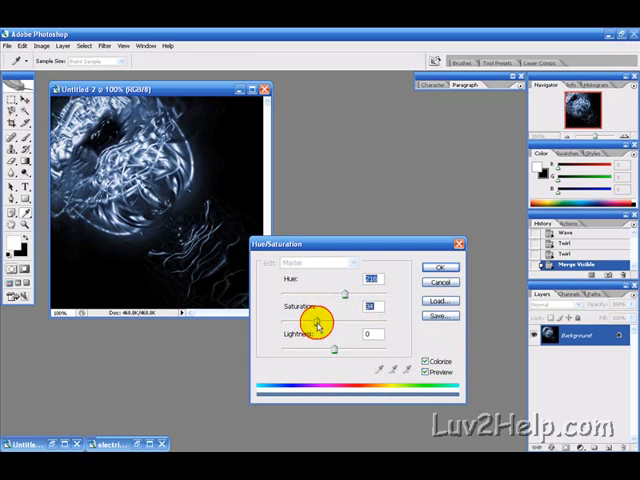
left_click_drag(330, 320, 331, 320)
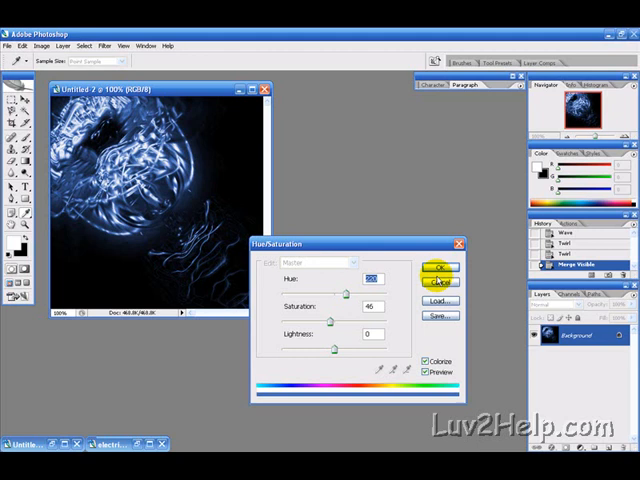
left_click(439, 271)
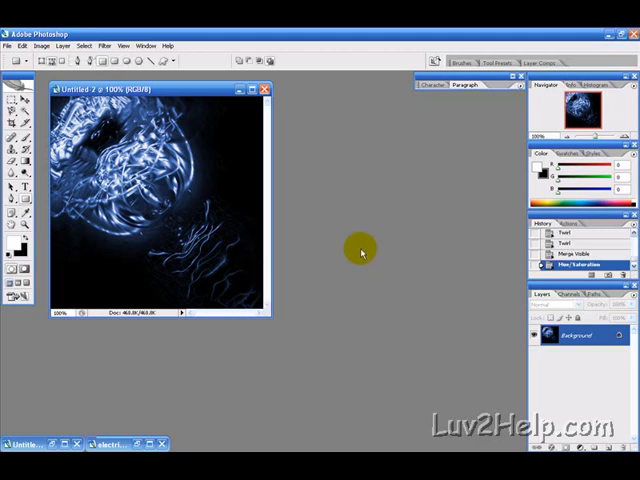
Apply a Gaussian Blur to soften the blue swirls into a hazy glow.
left_click(104, 46)
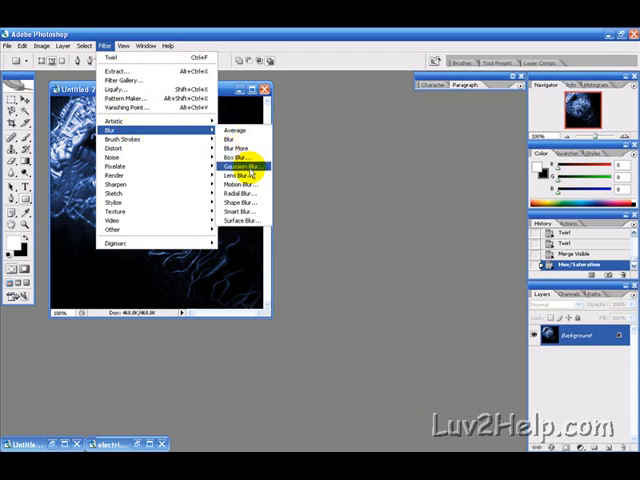
left_click(239, 162)
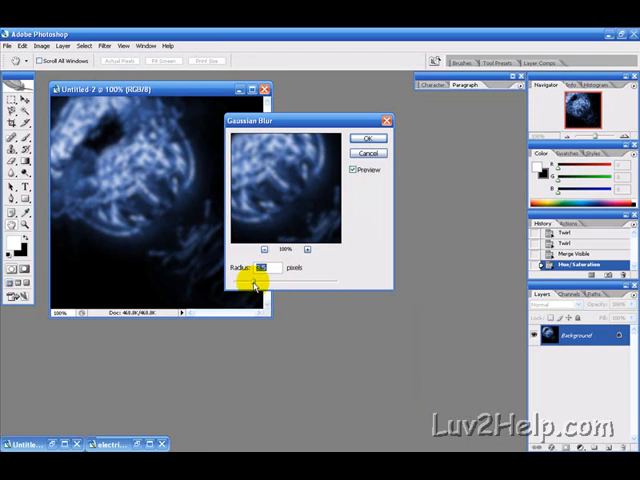
left_click(370, 136)
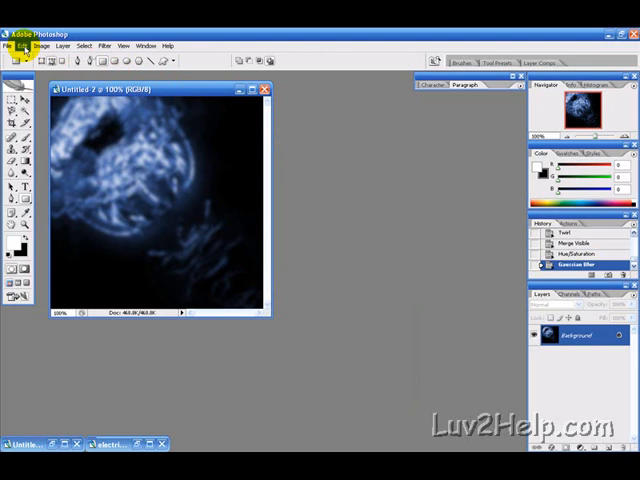
left_click(23, 46)
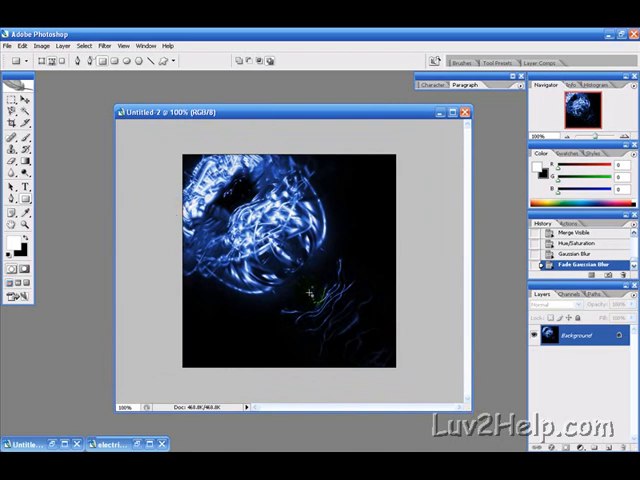
mouse_move(280, 99)
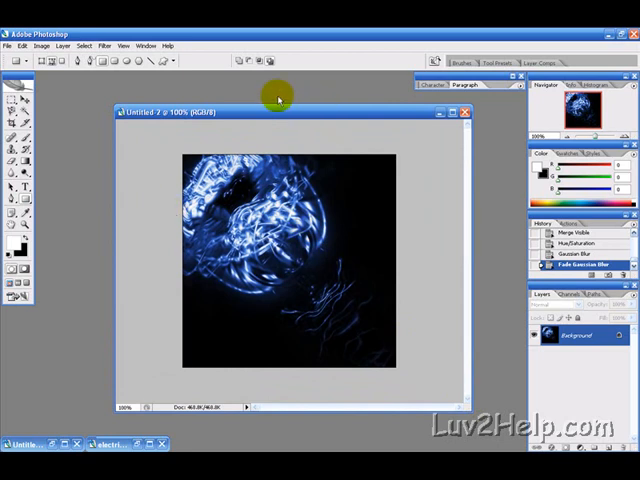